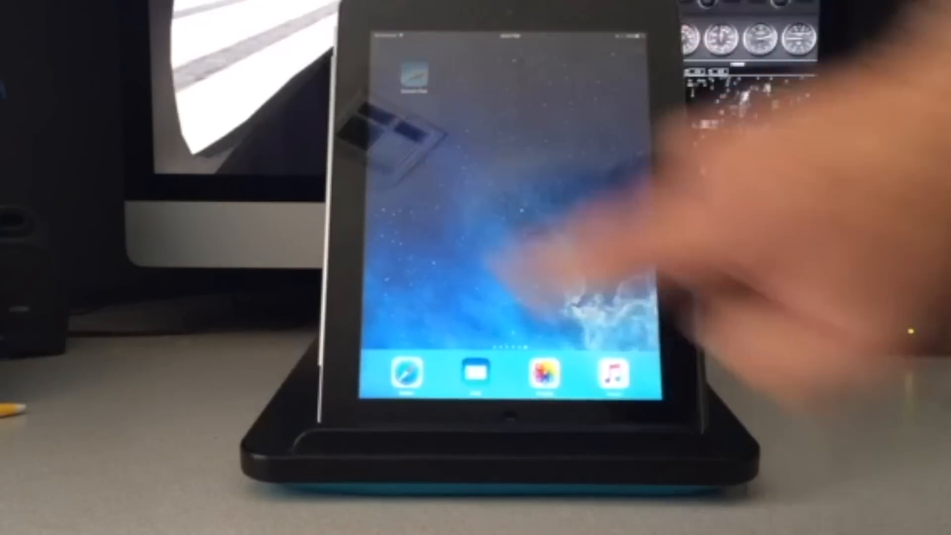
Launch ControlPad and connect it to X-Plane, showing the CRAFT aircraft list
click(417, 76)
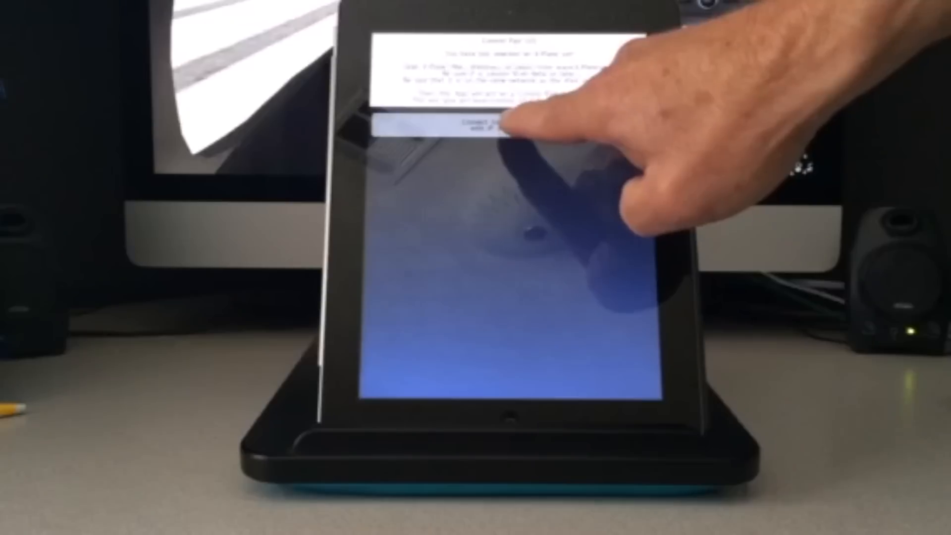
click(486, 125)
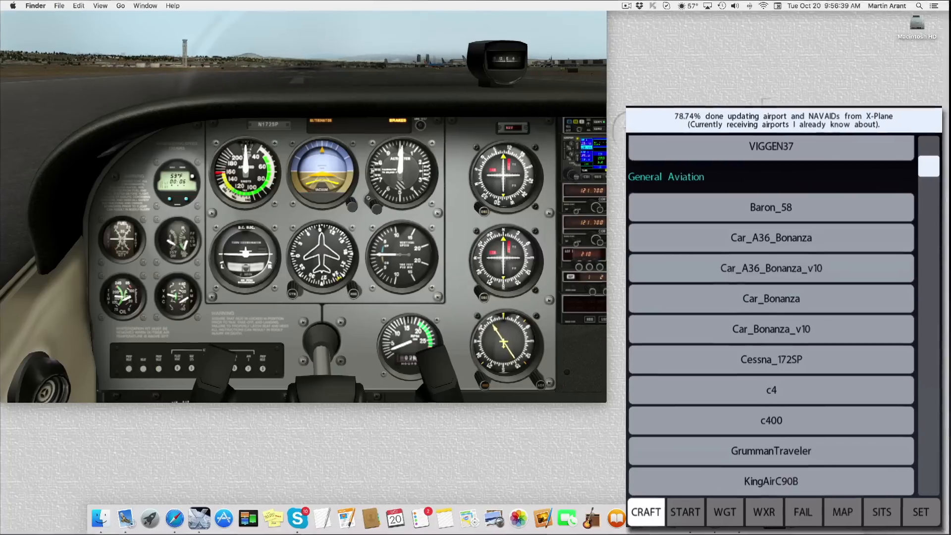
Search the starting location for airport KSAN and place the plane there
click(685, 511)
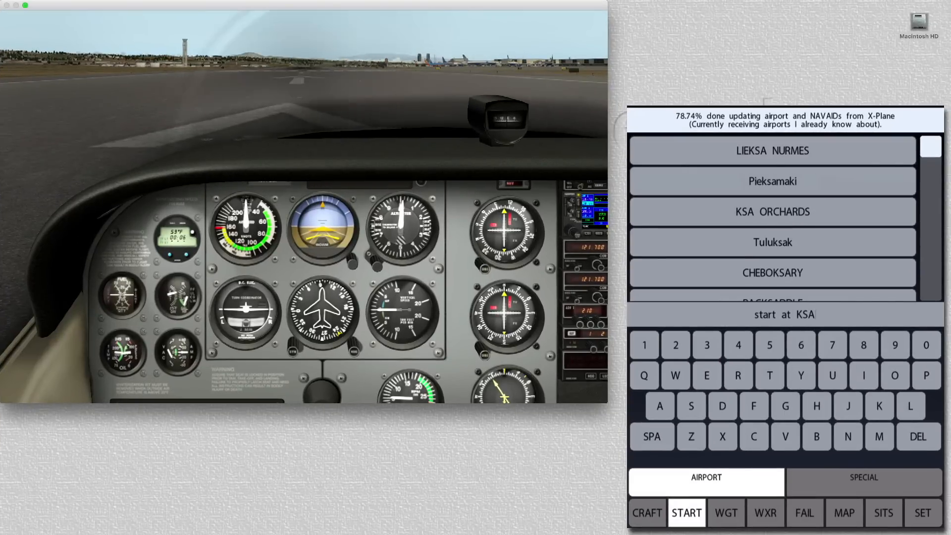
text(N)
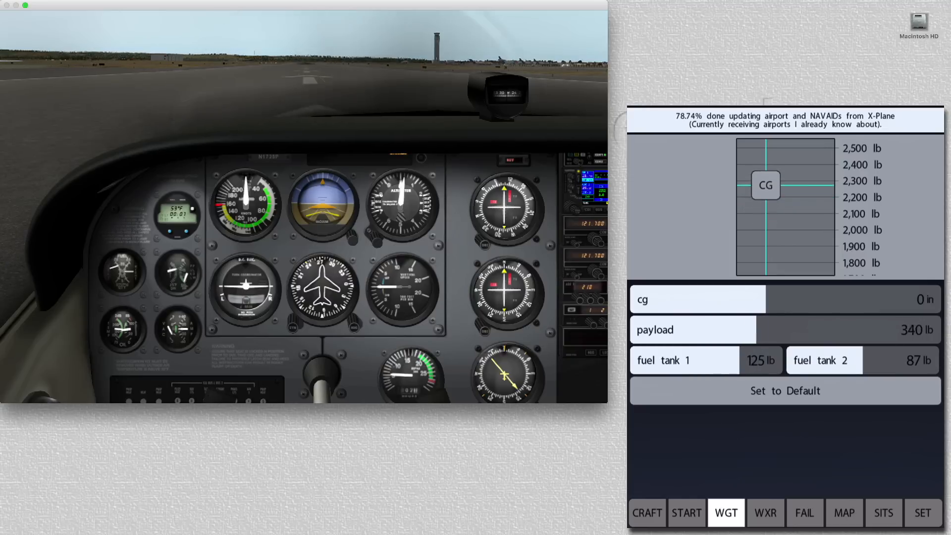
Show the WXR weather time page with time 8.4 hr and date 28 Jun
click(764, 512)
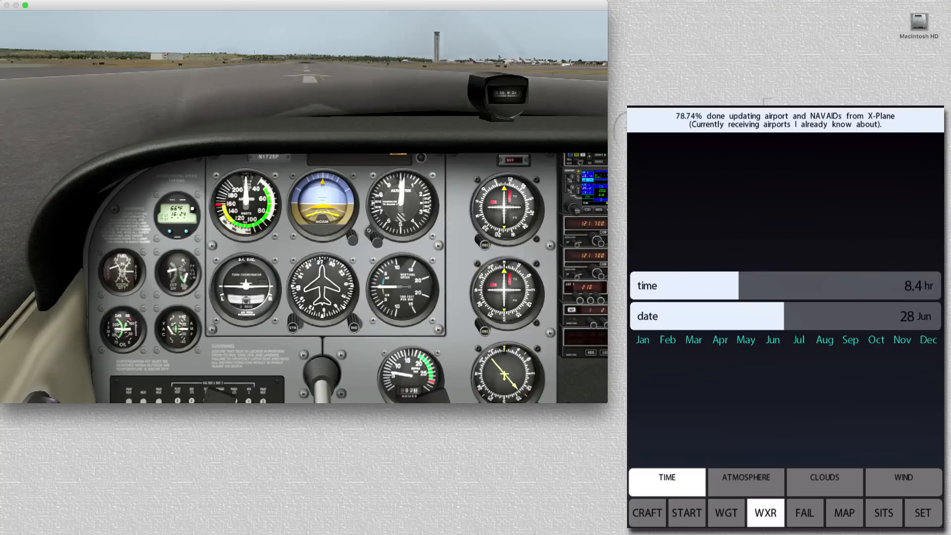
Make the lowest 1,000–3,000 ft cloud layer stratus, then view the atmosphere settings
click(823, 482)
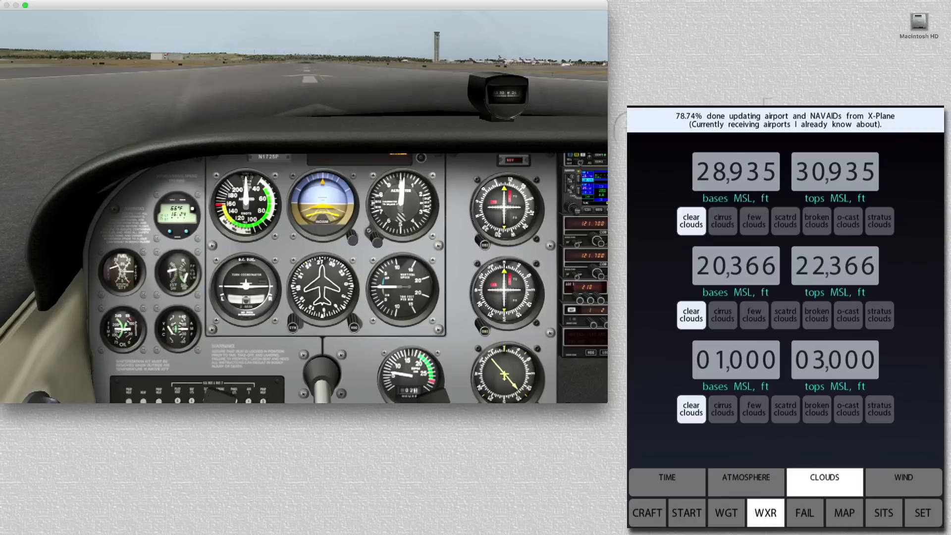
click(816, 409)
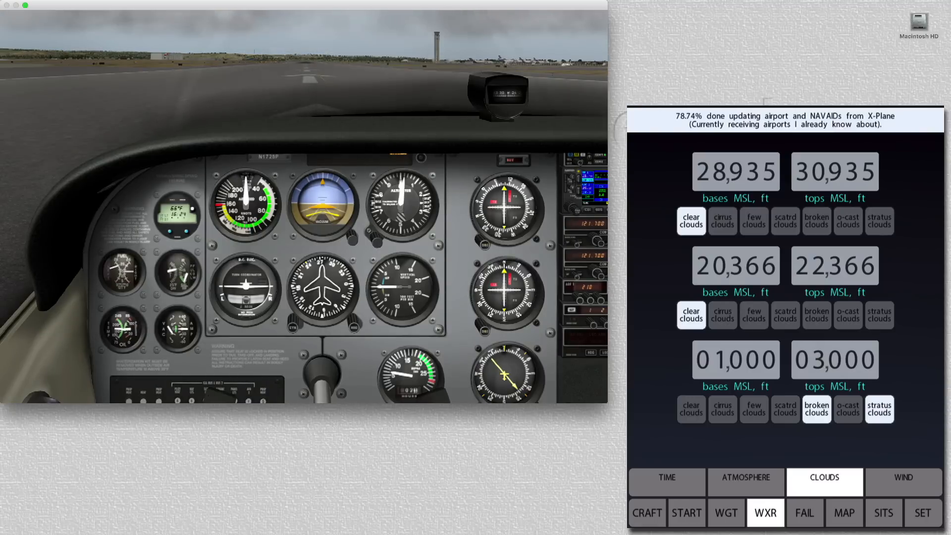
click(878, 409)
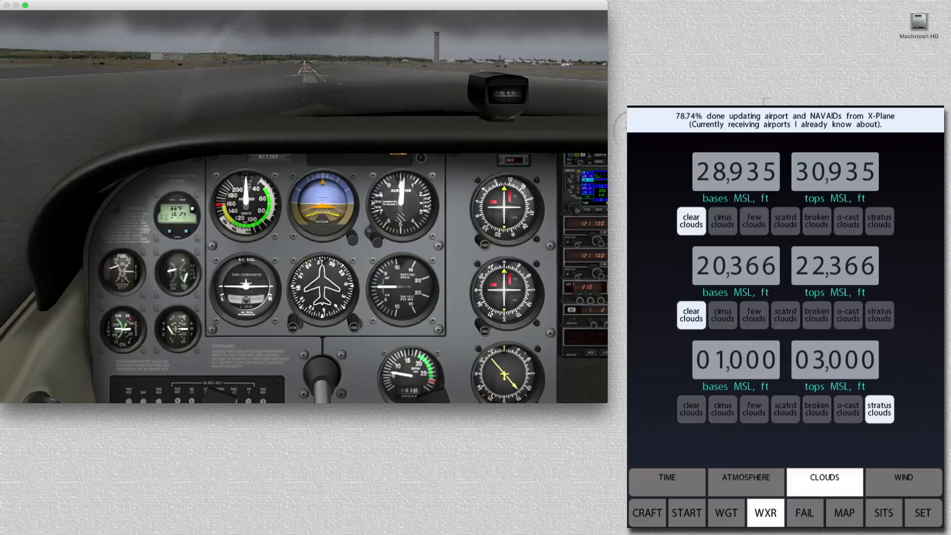
click(745, 481)
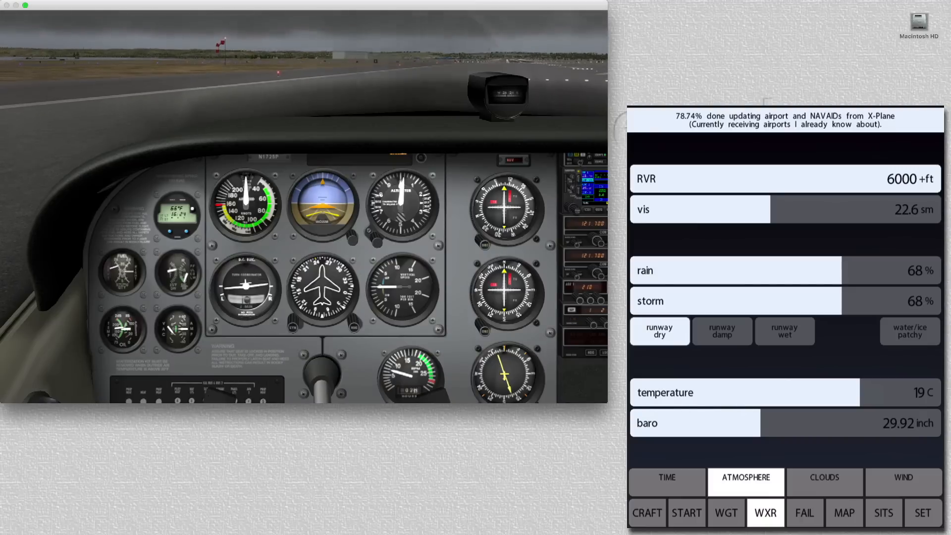
Set the 3,000 ft wind layer to 17 kt gusting 59 kt
click(902, 481)
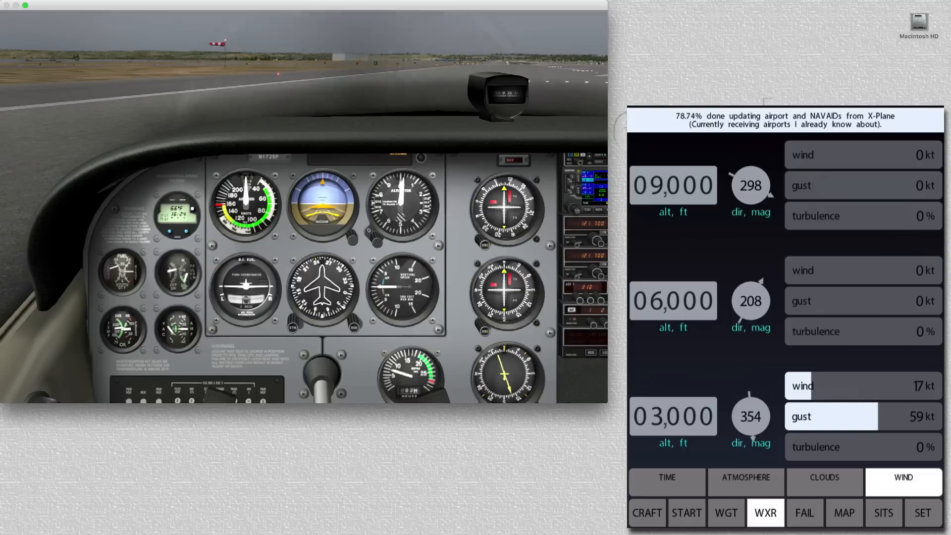
text(83)
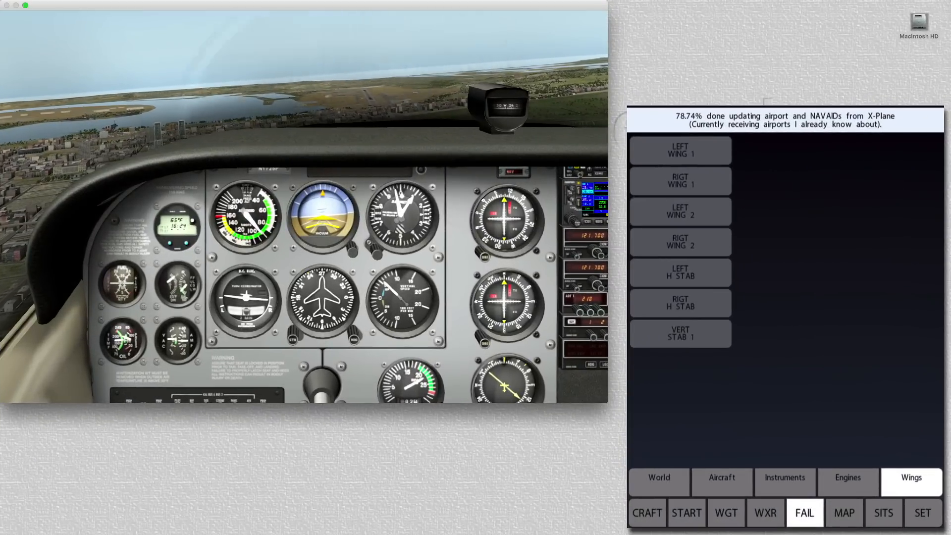
Trigger bird strike and smoke-in-cockpit world failures, then view engine failures
click(658, 481)
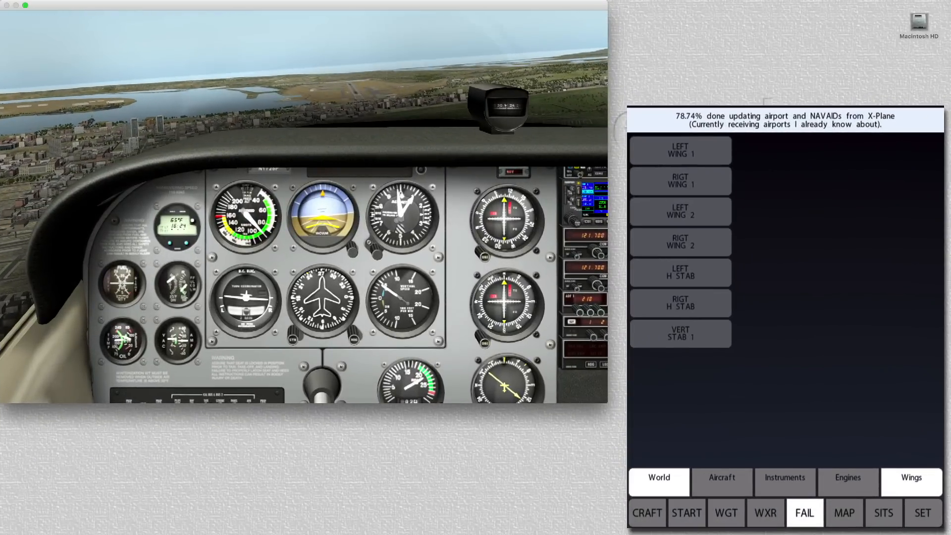
click(658, 482)
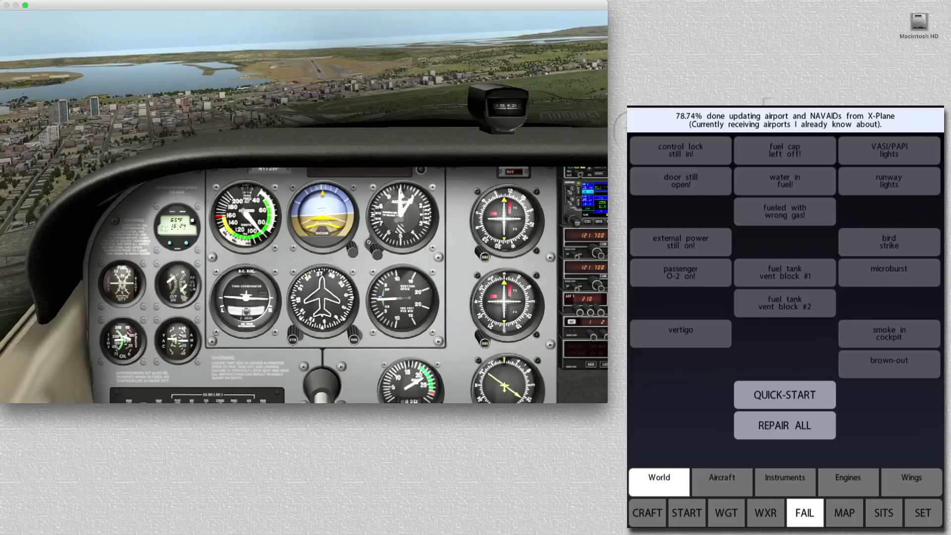
click(888, 242)
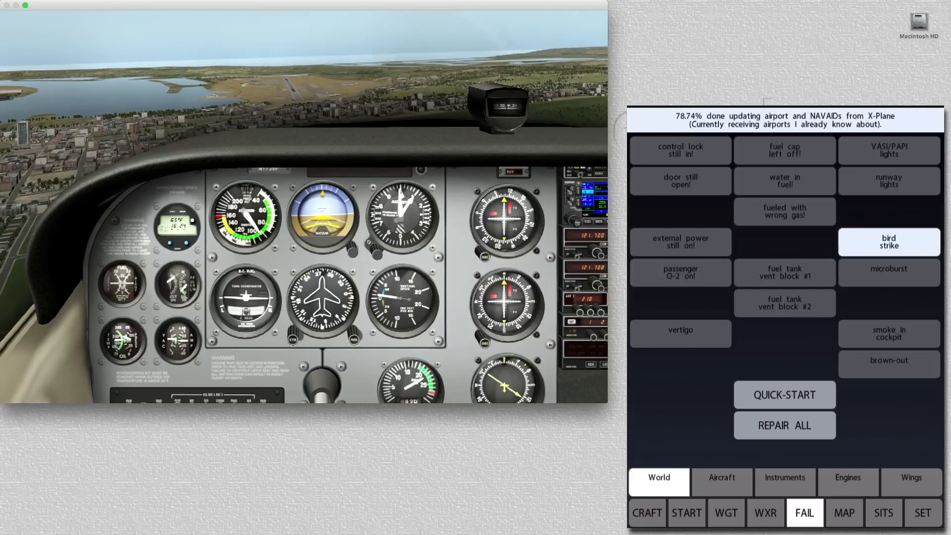
click(888, 334)
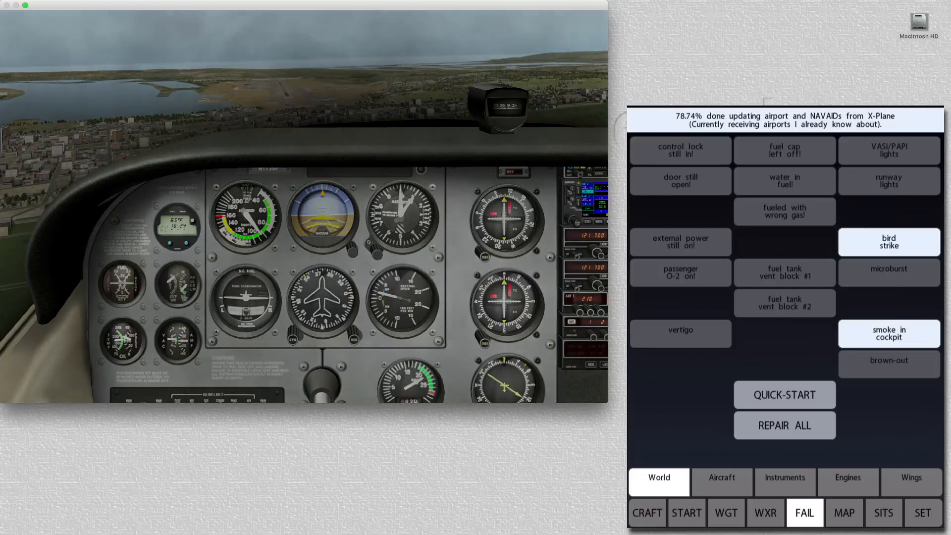
click(847, 481)
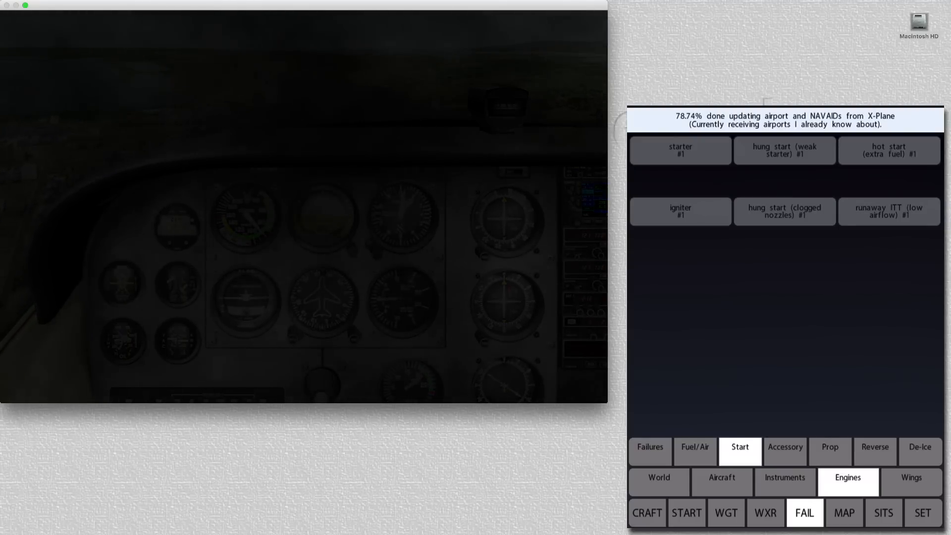
Fail engine number 1 and return to the world failure list
click(649, 452)
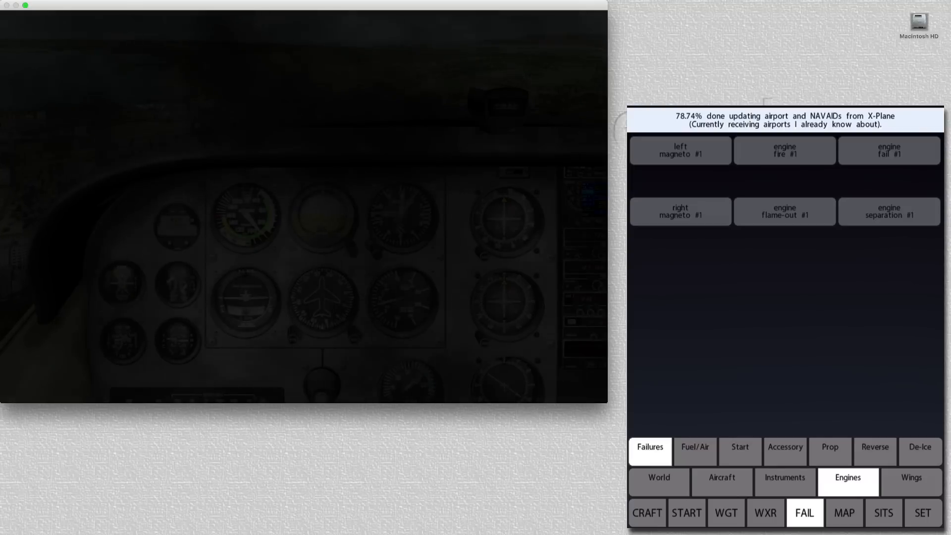
click(887, 150)
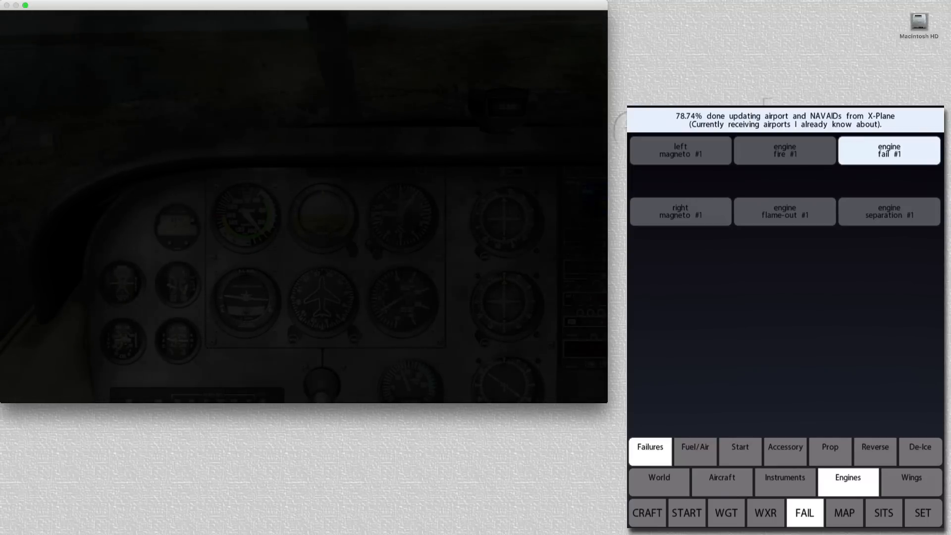
click(658, 482)
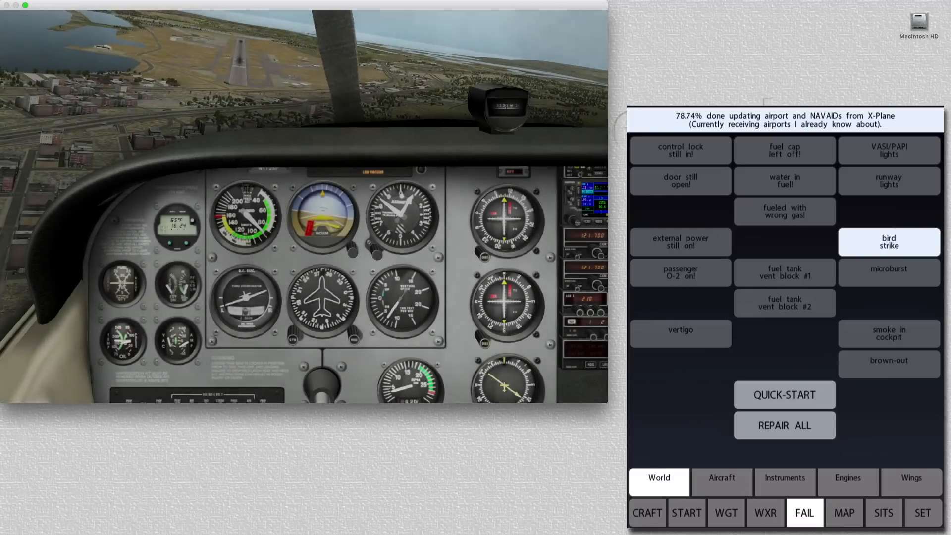
View instrument failures, then show the map flight display at 930 ft, 86 kt, heading 246
click(785, 478)
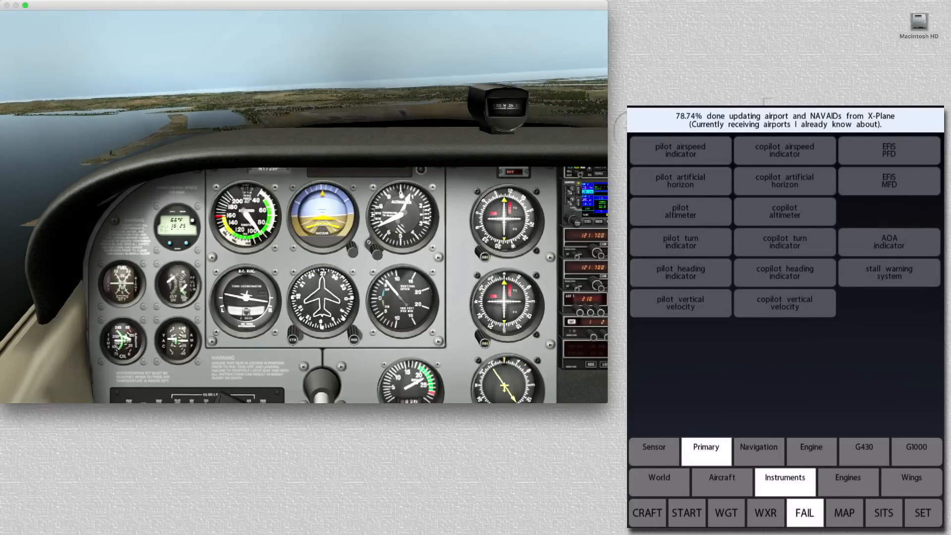
click(680, 180)
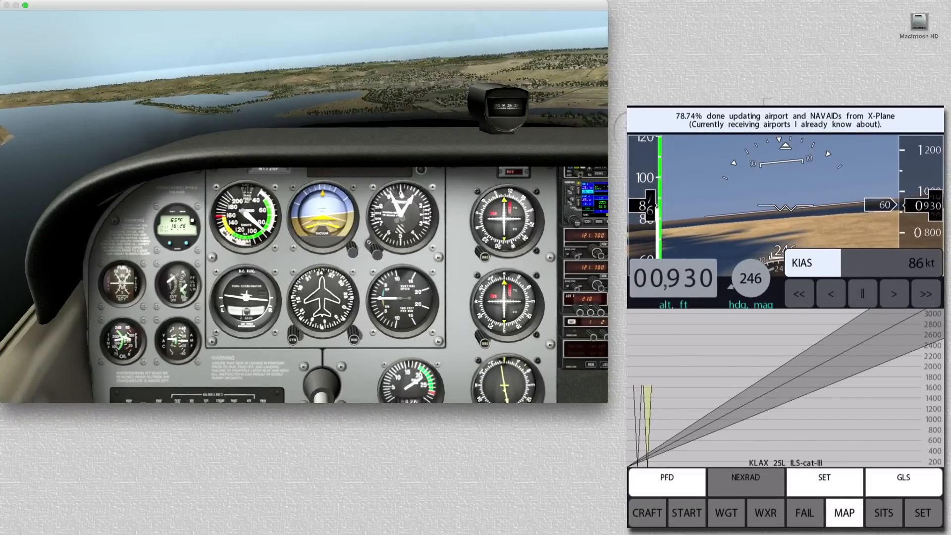
Show the GLS navaid map with San Diego Intl 27 glide path, then the SITS AI instructor page
click(903, 481)
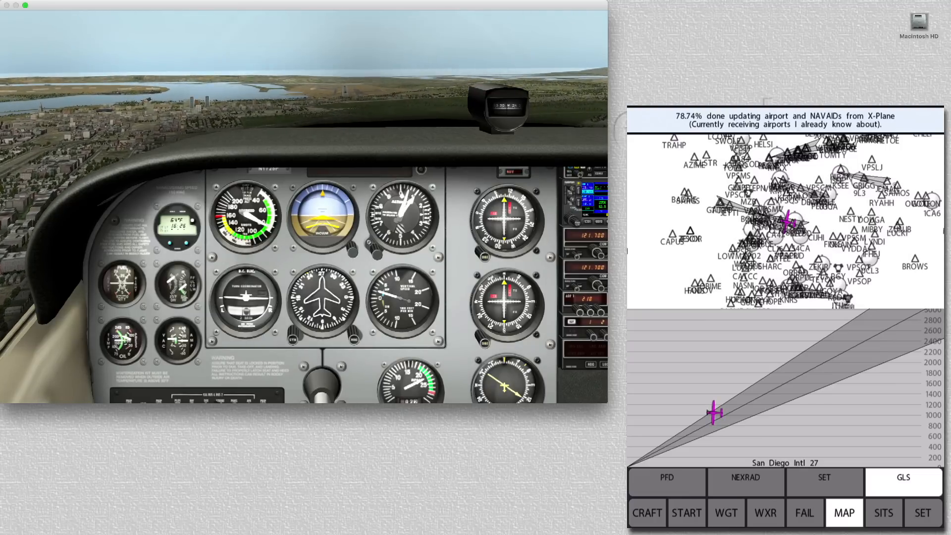
click(882, 512)
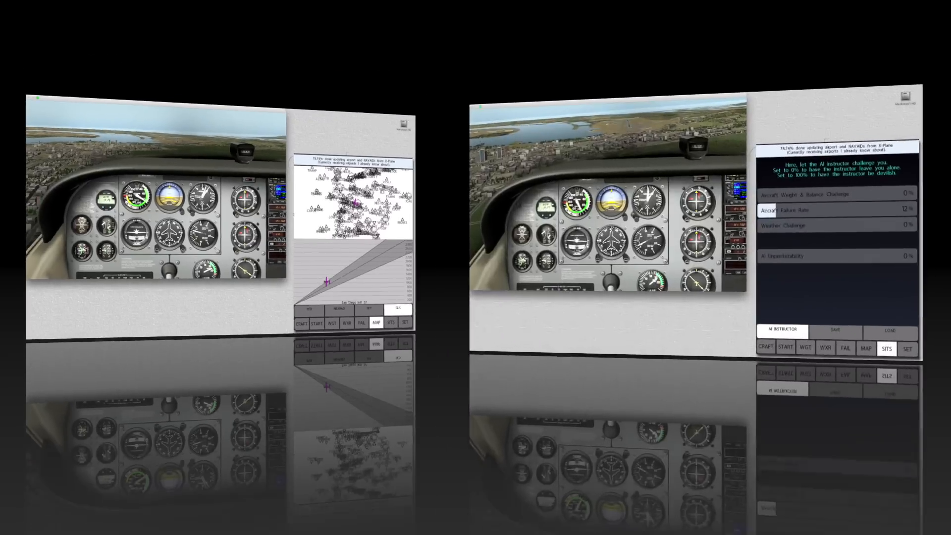